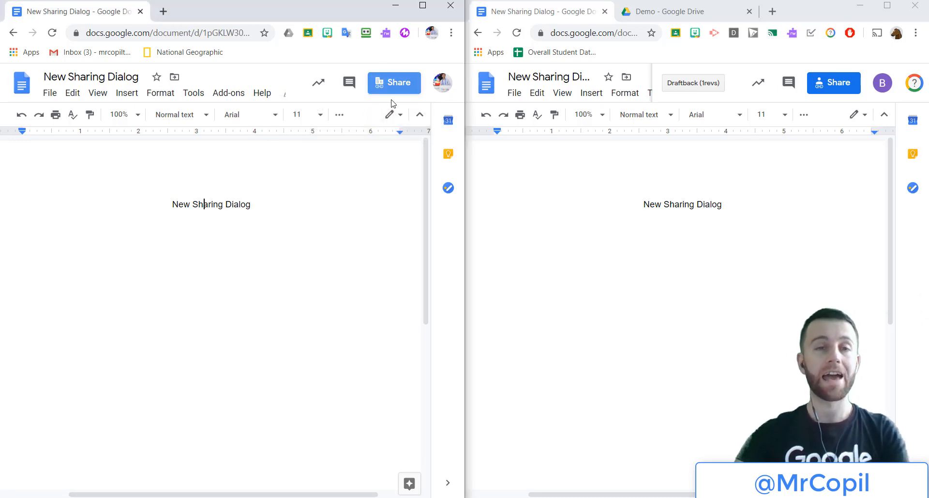
Step: Open the older sharing dialog for the 'New Sharing Dialog' document
click(394, 83)
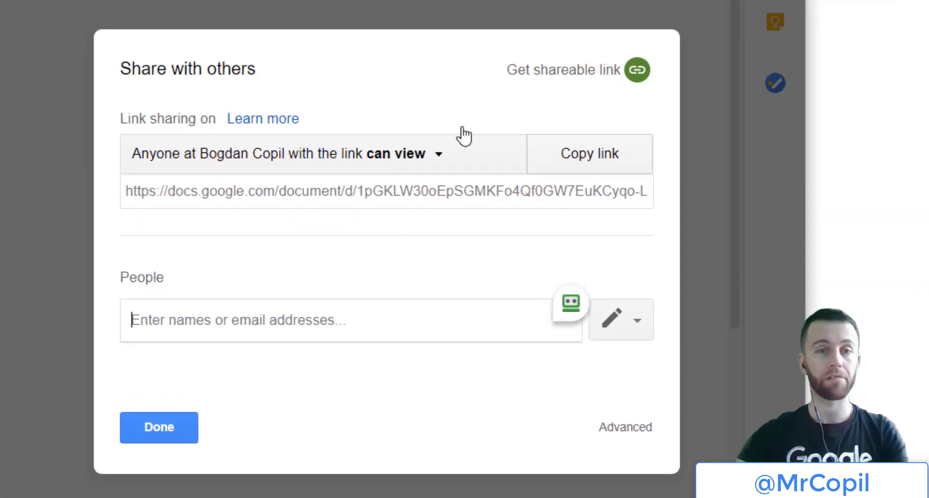
mouse_move(283, 267)
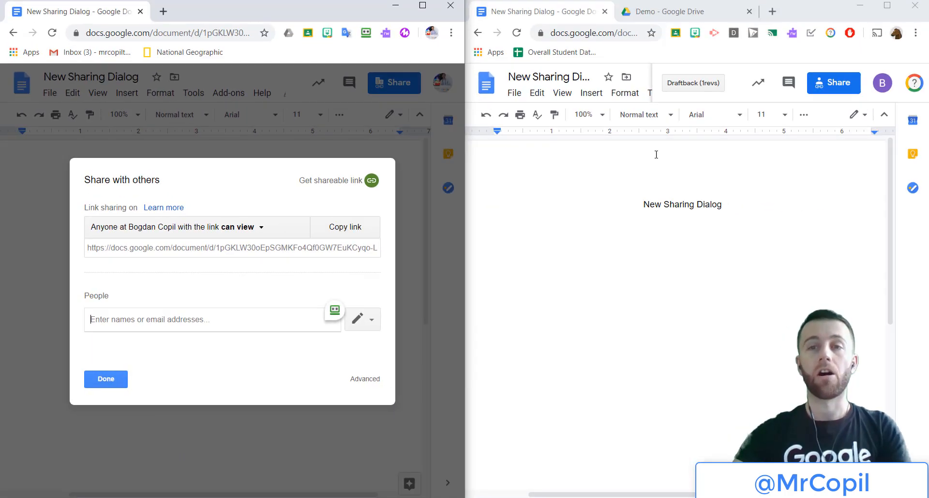
mouse_move(834, 82)
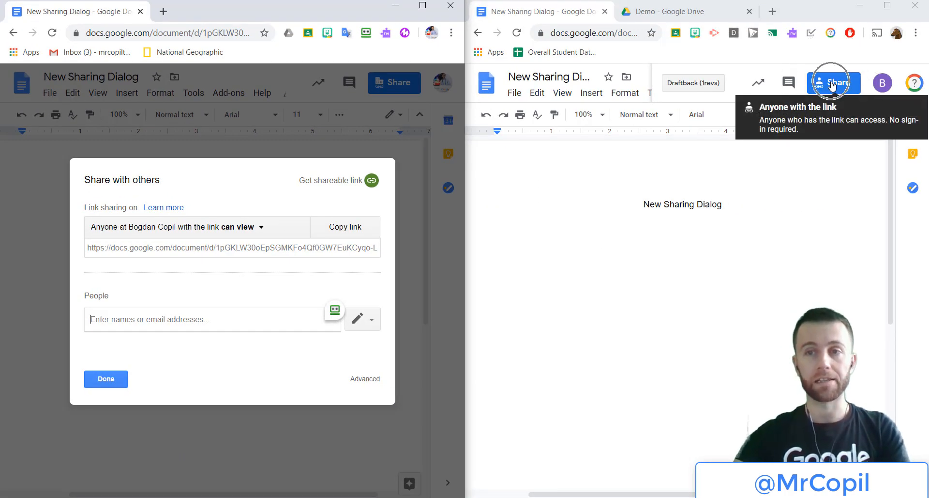
click(834, 83)
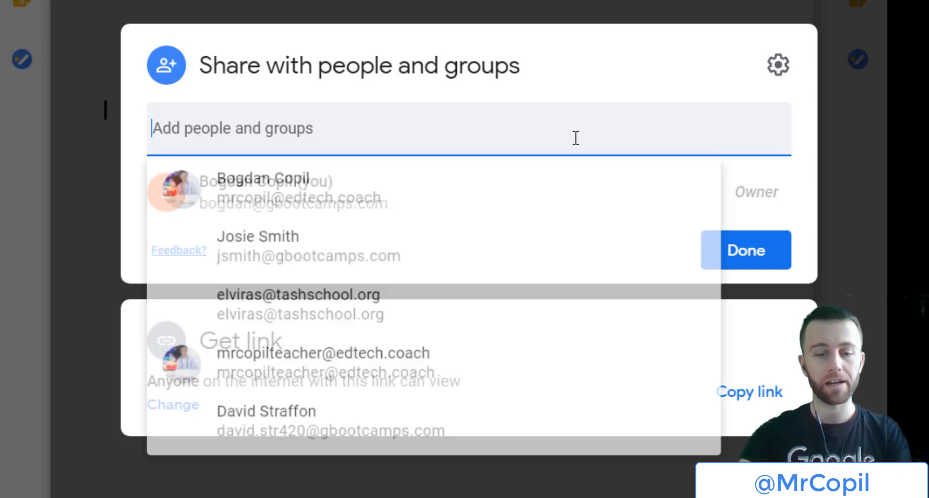
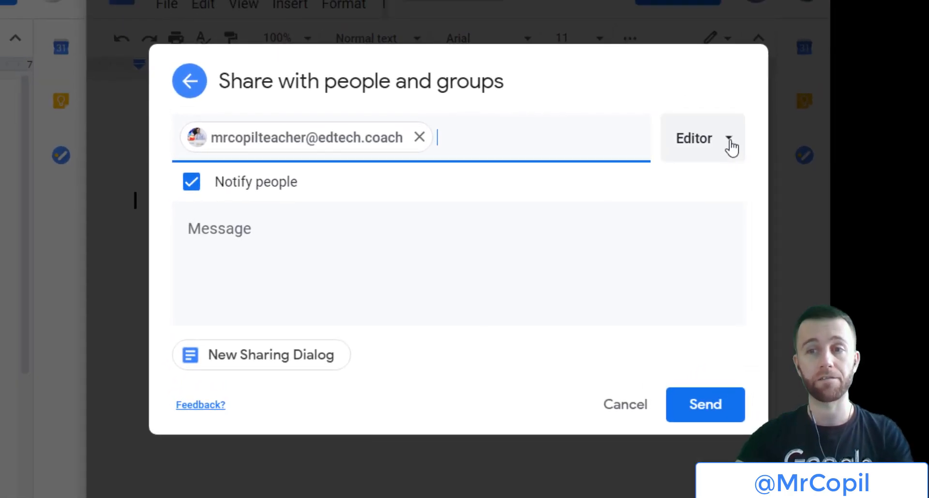
Step: Change the recipient's role from Editor to Commenter
click(703, 138)
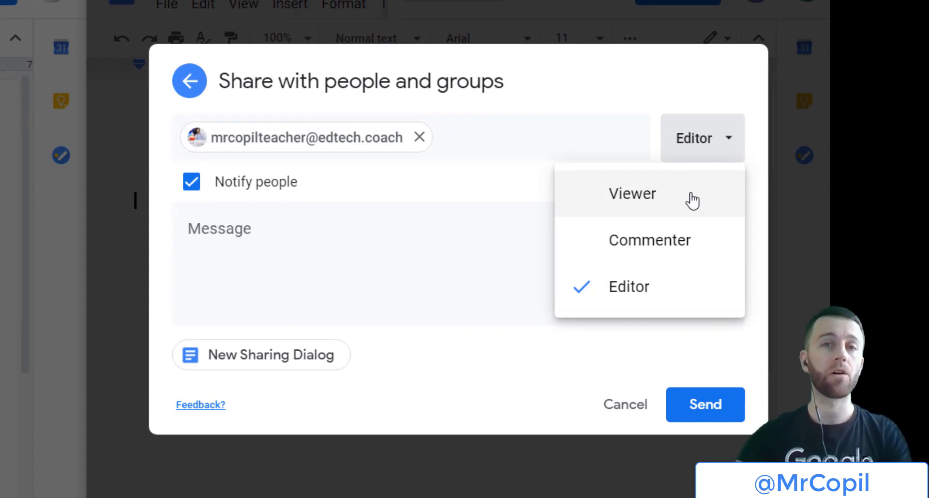
mouse_move(570, 208)
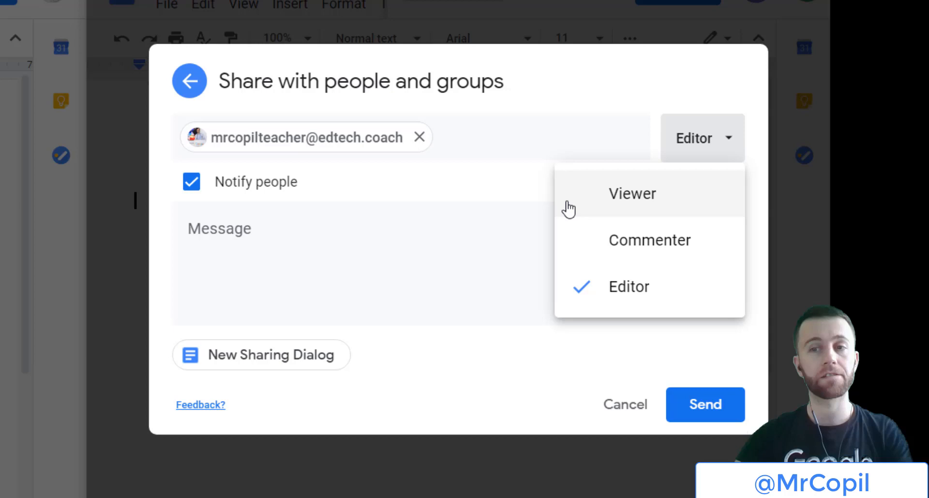
mouse_move(587, 254)
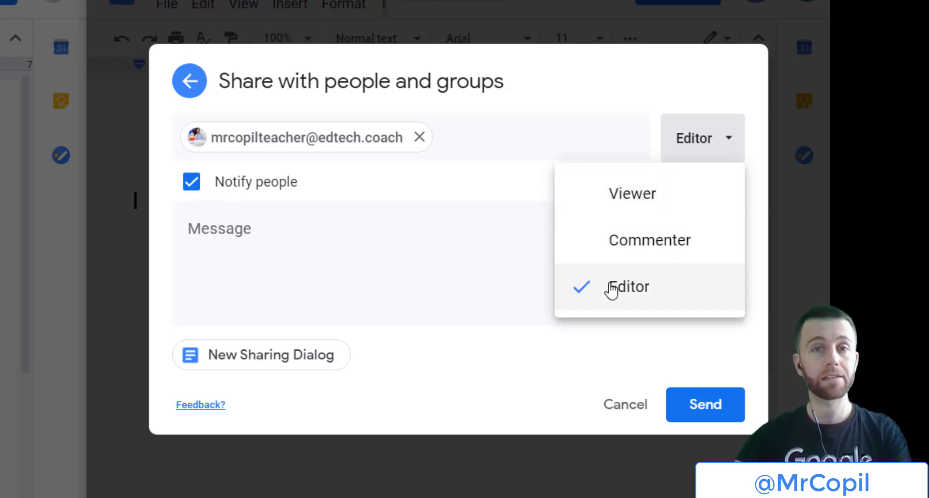
mouse_move(561, 323)
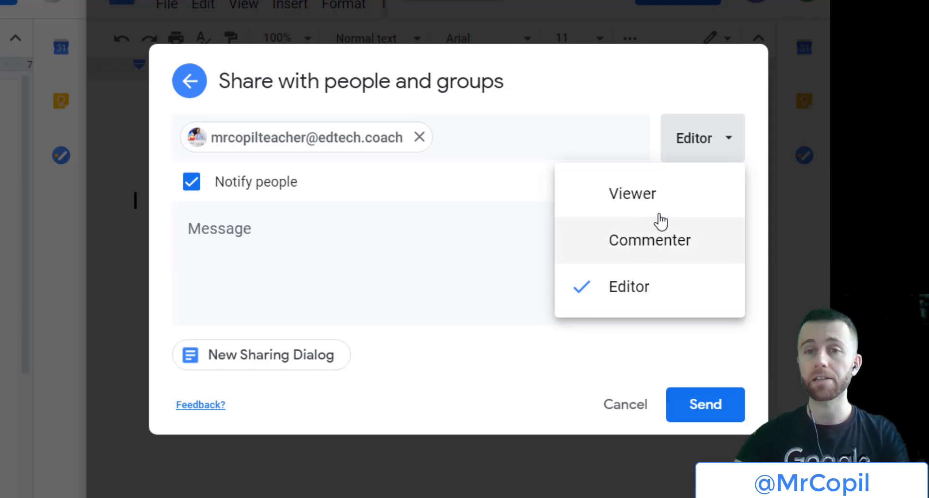
mouse_move(660, 198)
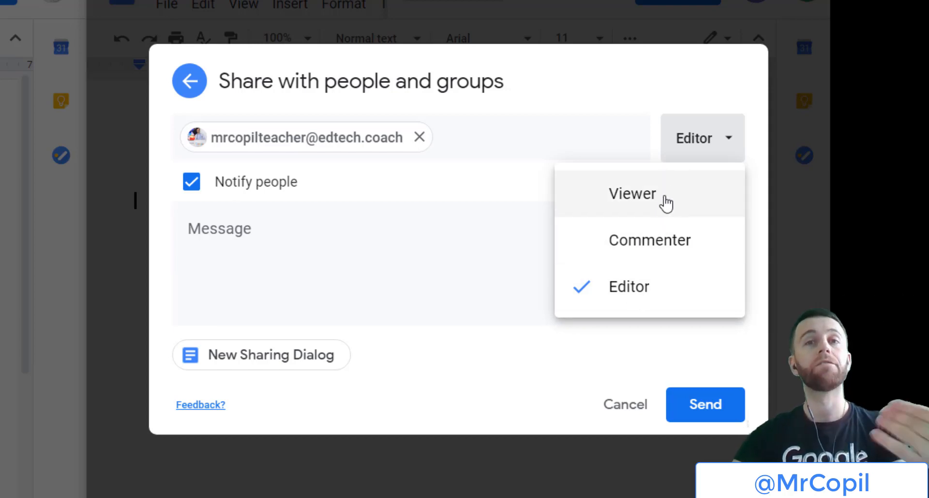
mouse_move(445, 188)
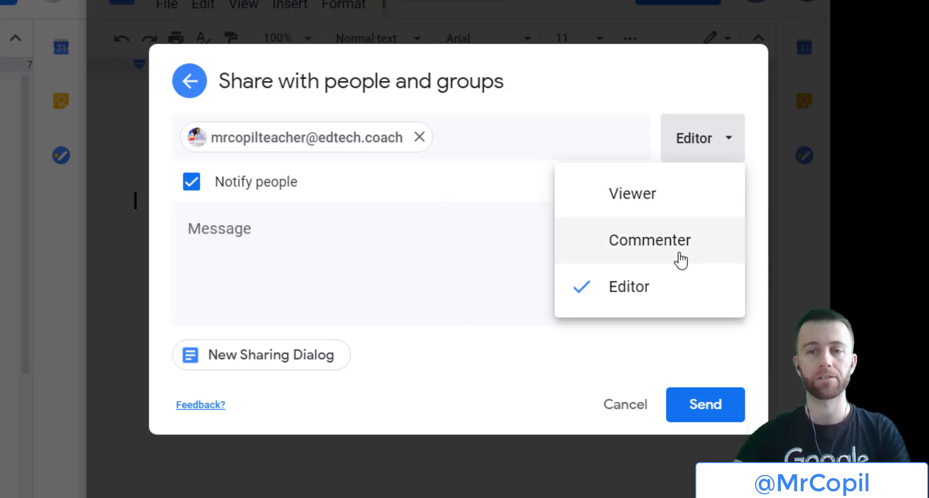
click(649, 240)
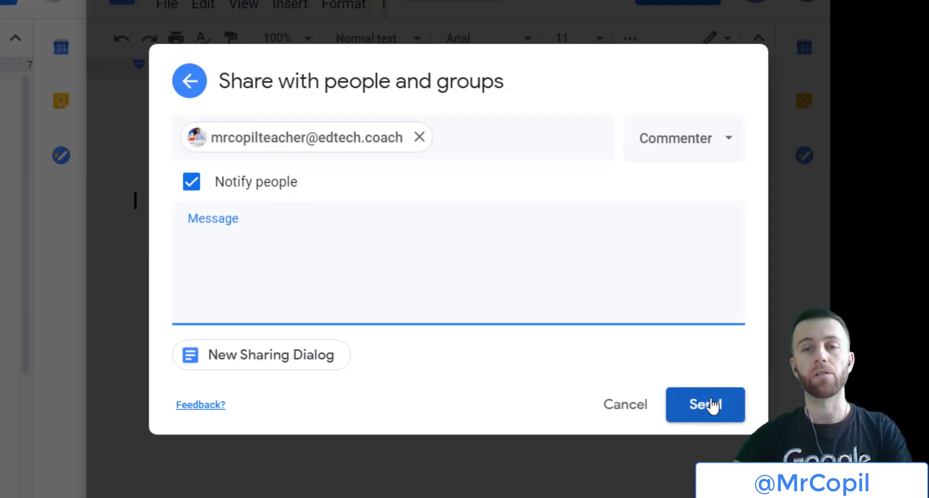
Step: Send the invitation and confirm sharing outside the organization
click(705, 404)
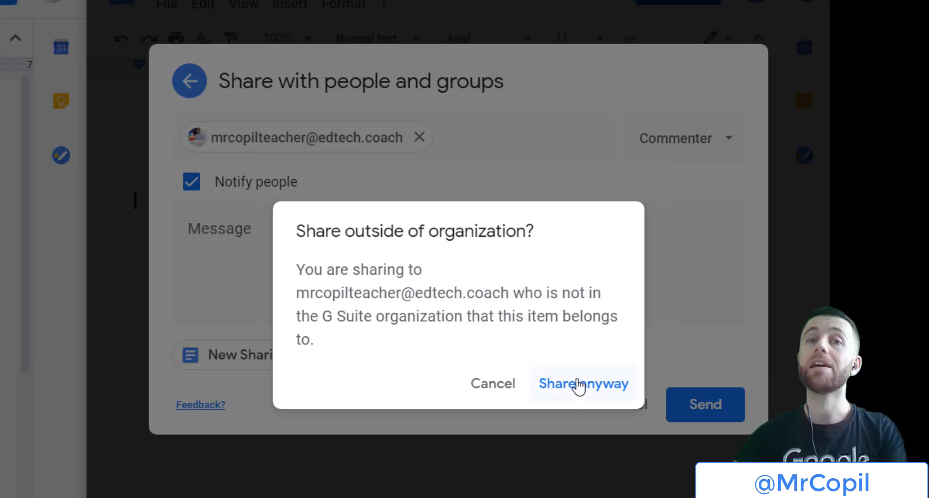
mouse_move(581, 385)
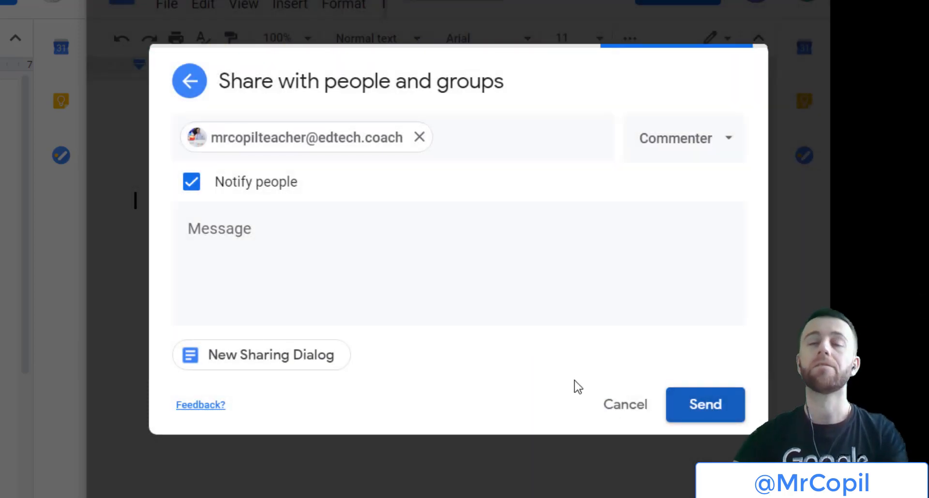
click(705, 404)
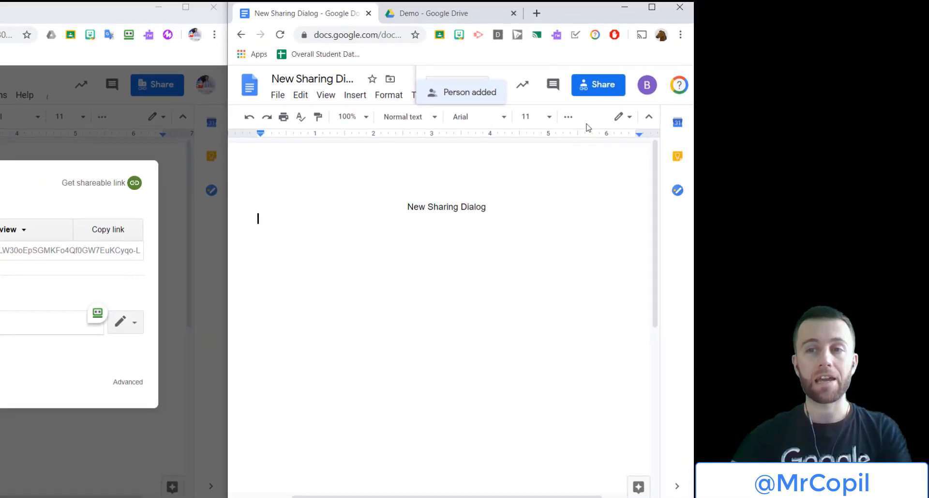
click(599, 85)
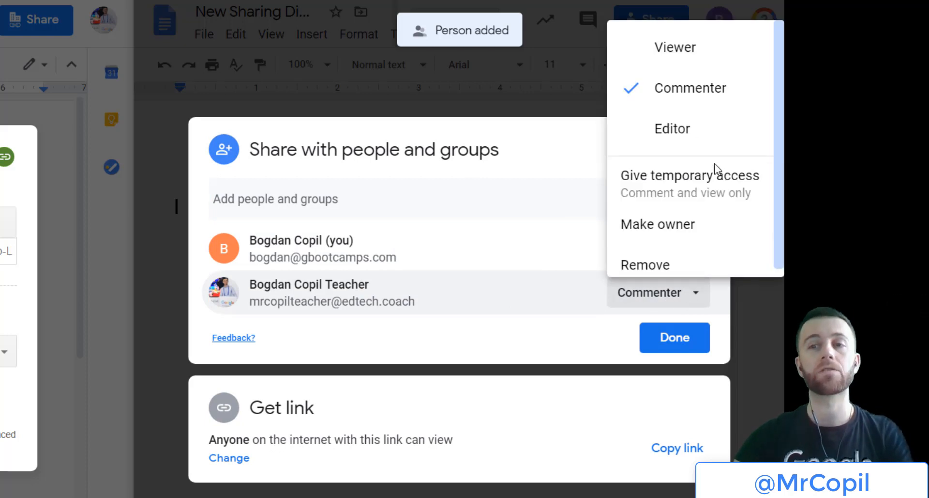
mouse_move(718, 196)
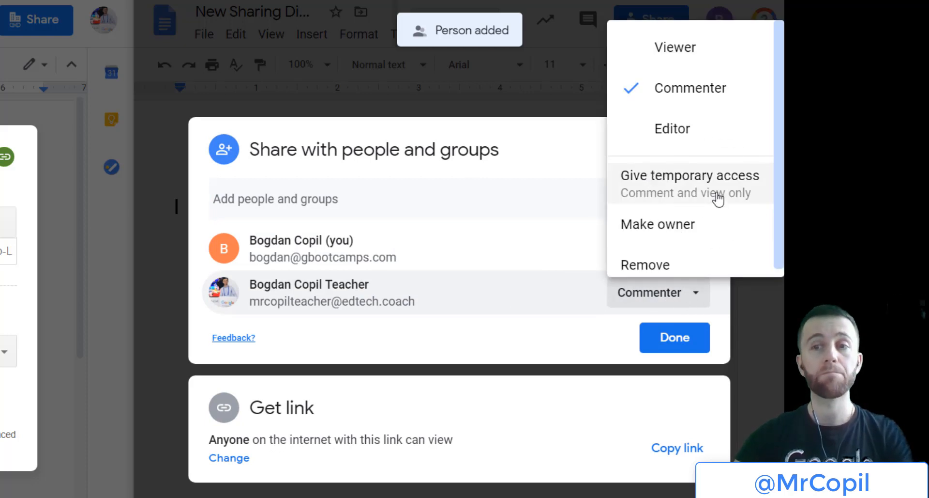
mouse_move(601, 304)
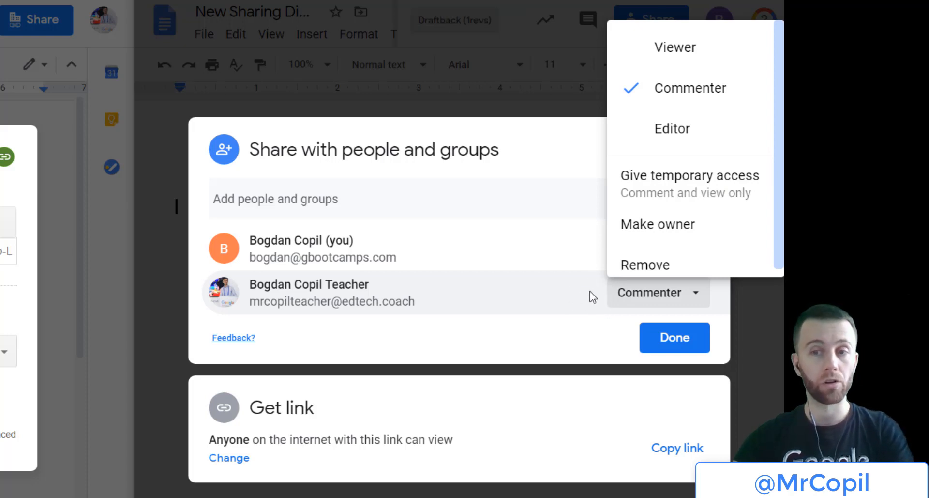
scroll(down, 3)
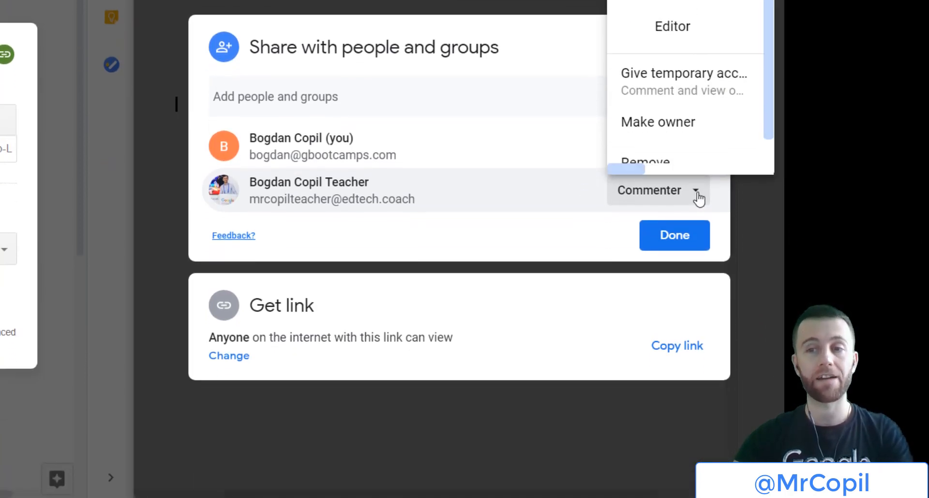
click(657, 189)
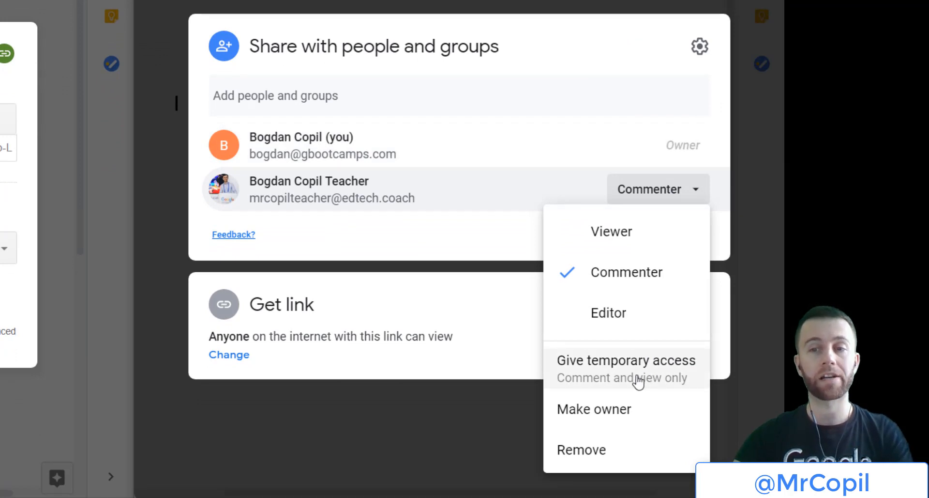
click(626, 360)
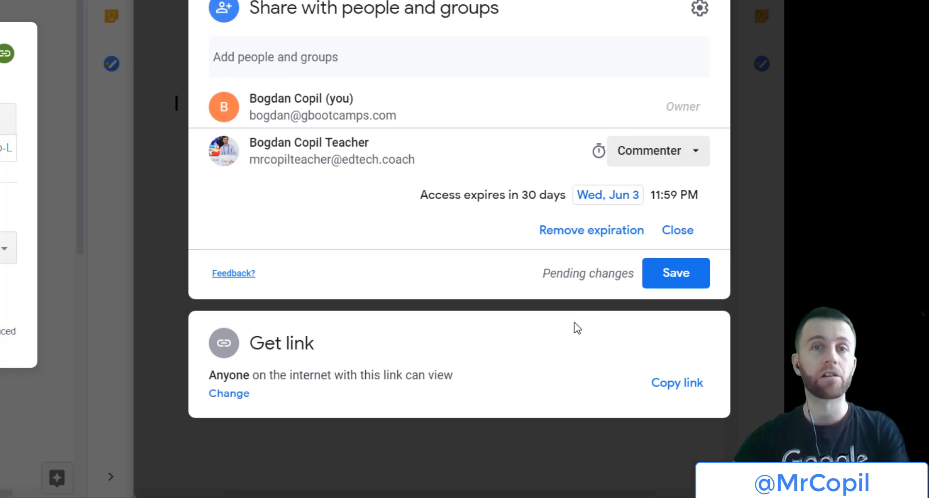
mouse_move(590, 322)
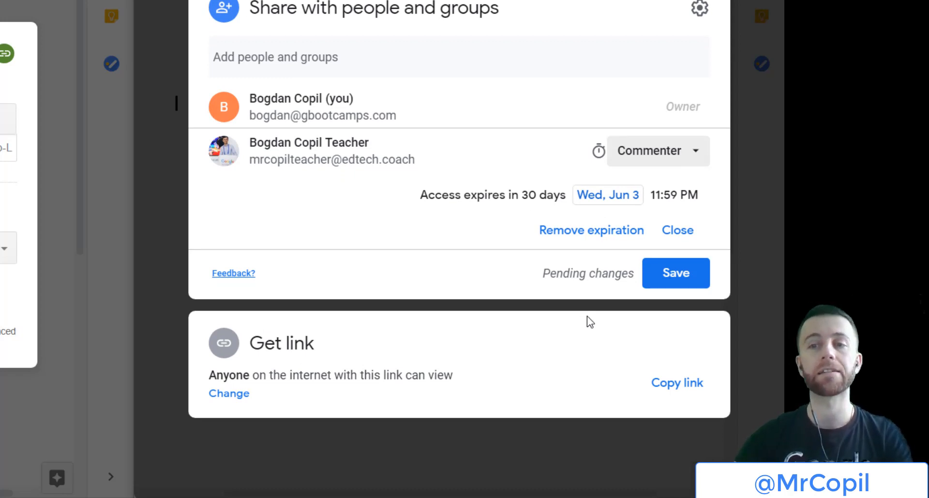
click(657, 151)
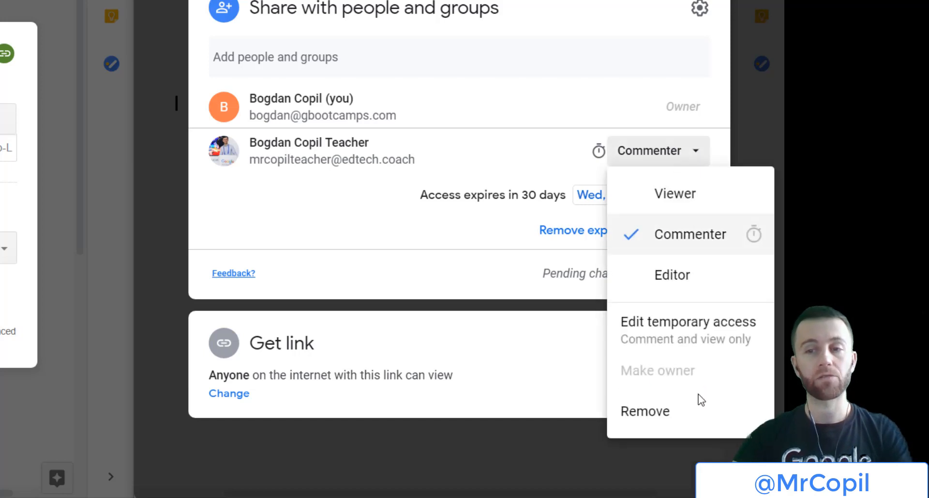
mouse_move(673, 274)
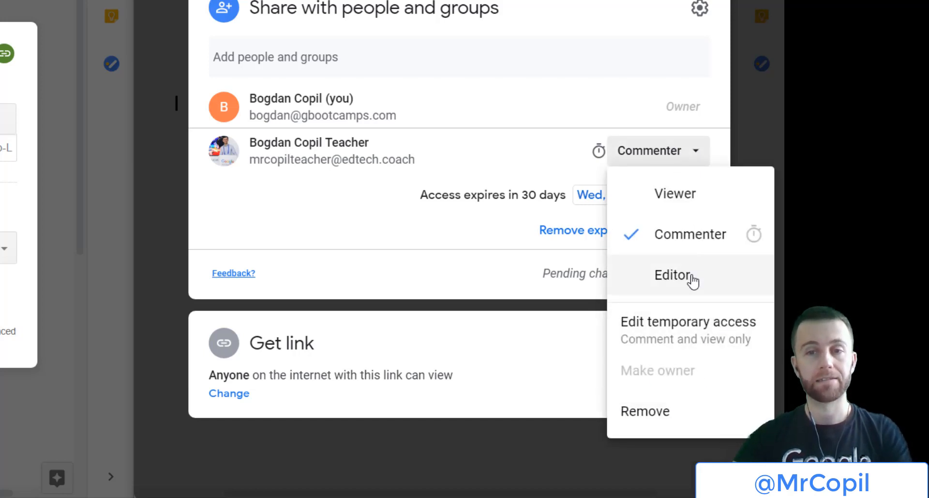
Step: Change the collaborator to Editor and save the change
click(673, 274)
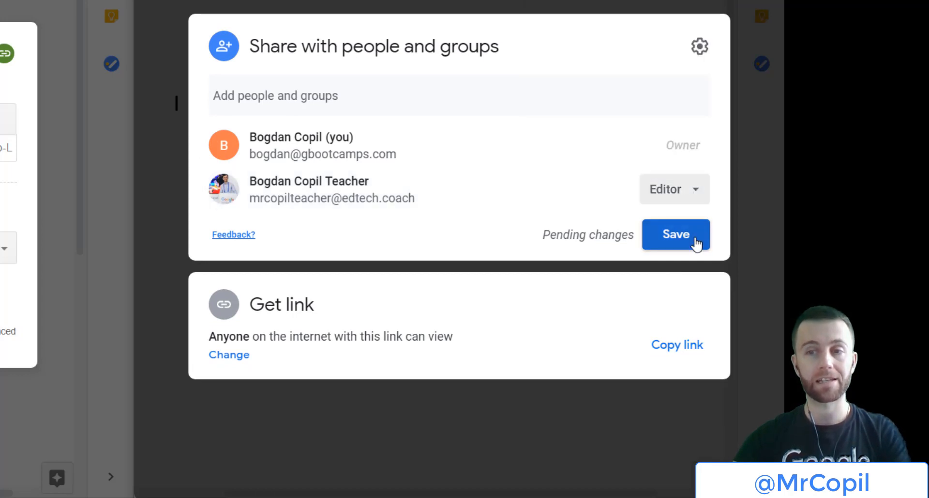
click(676, 235)
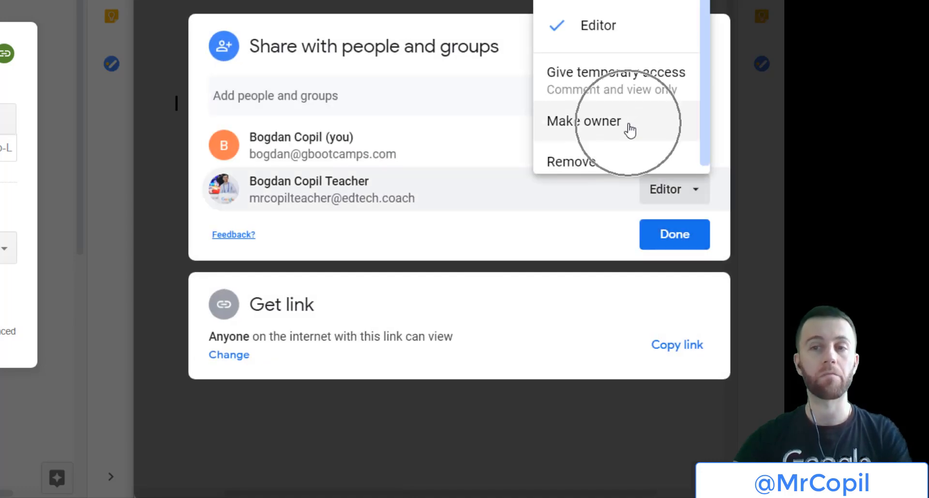
mouse_move(617, 166)
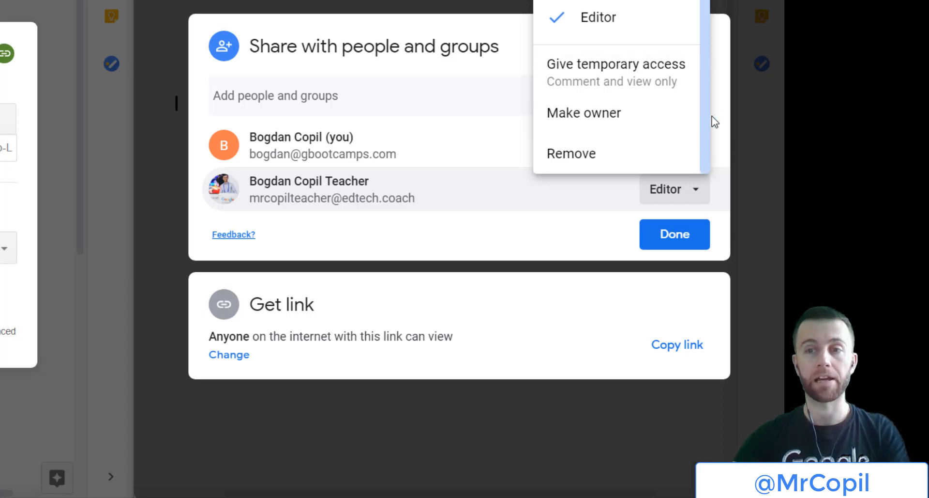
mouse_move(623, 169)
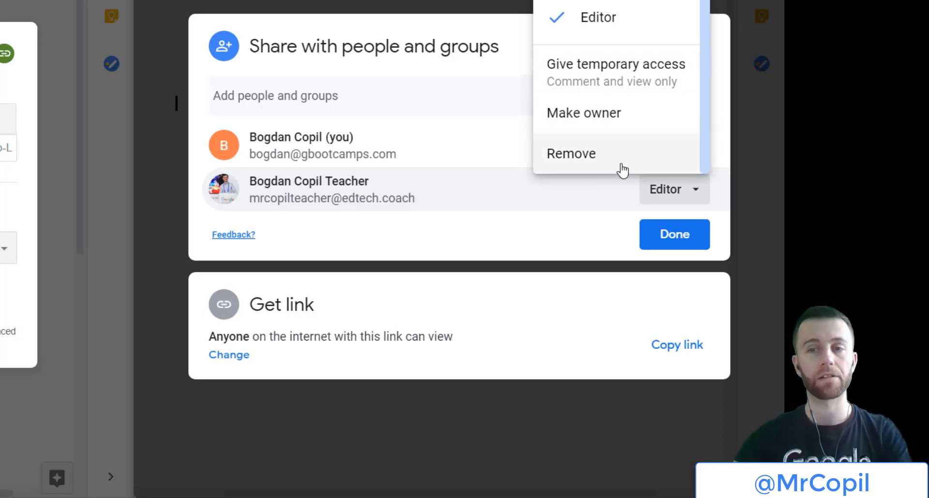
mouse_move(486, 213)
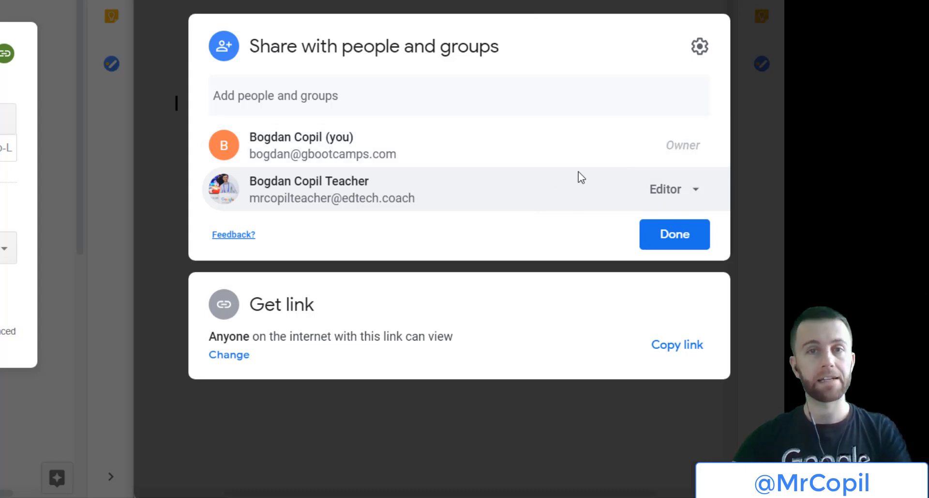
mouse_move(700, 46)
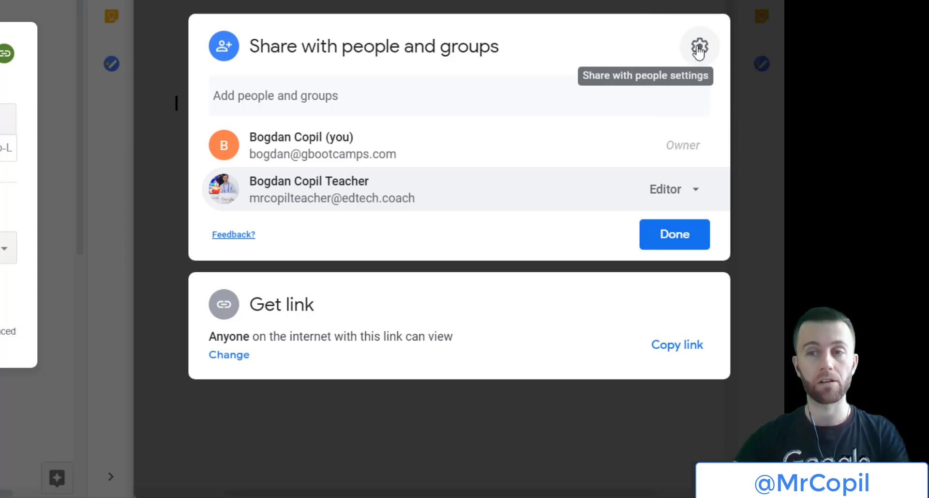
Step: Show the share-with-people settings, with editor resharing and viewer downloads off
click(700, 46)
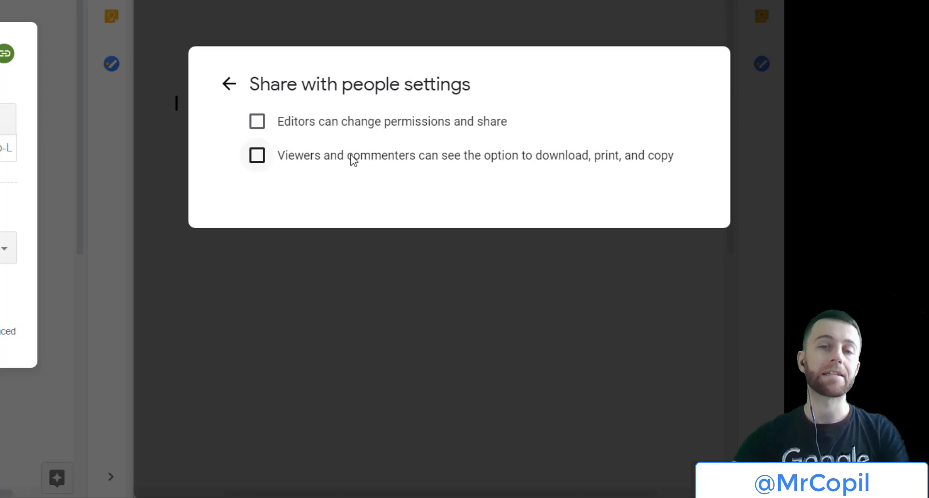
mouse_move(312, 109)
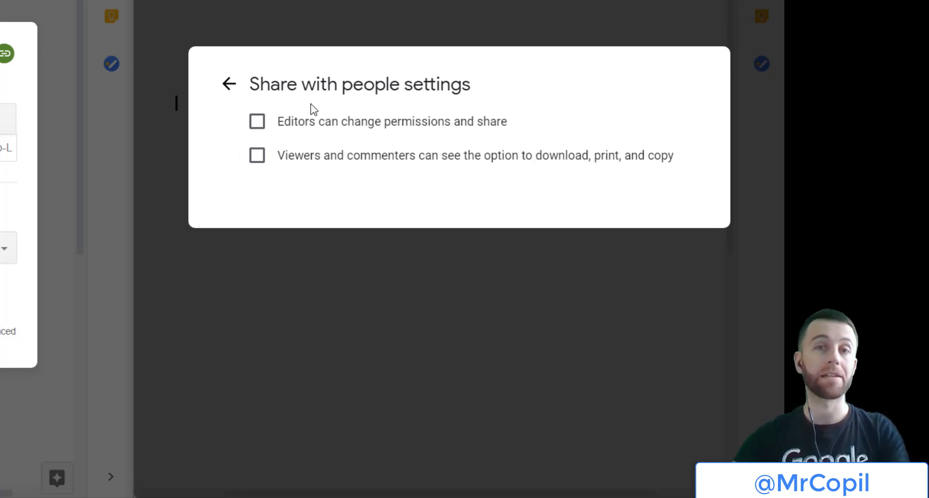
mouse_move(306, 125)
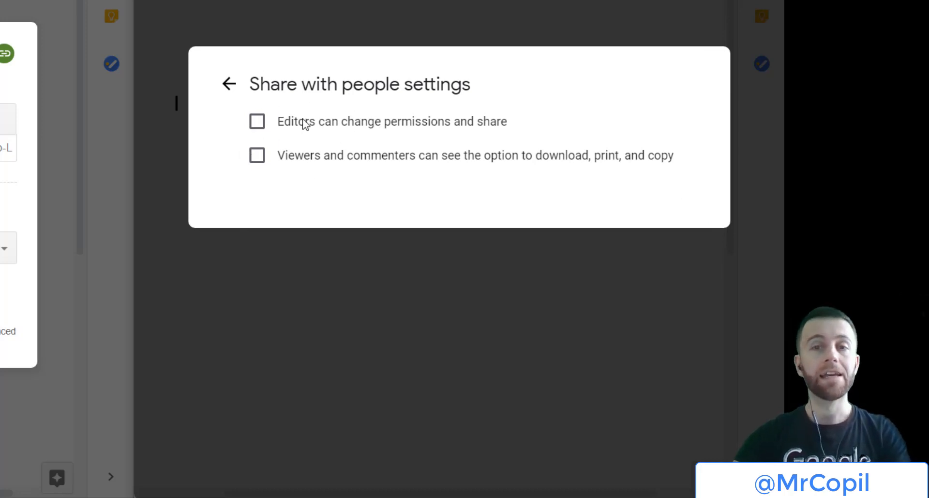
mouse_move(286, 129)
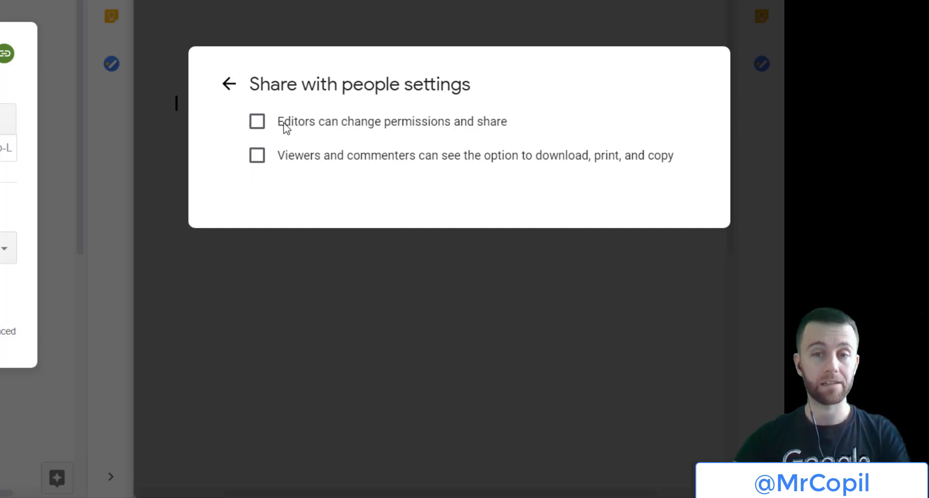
mouse_move(283, 144)
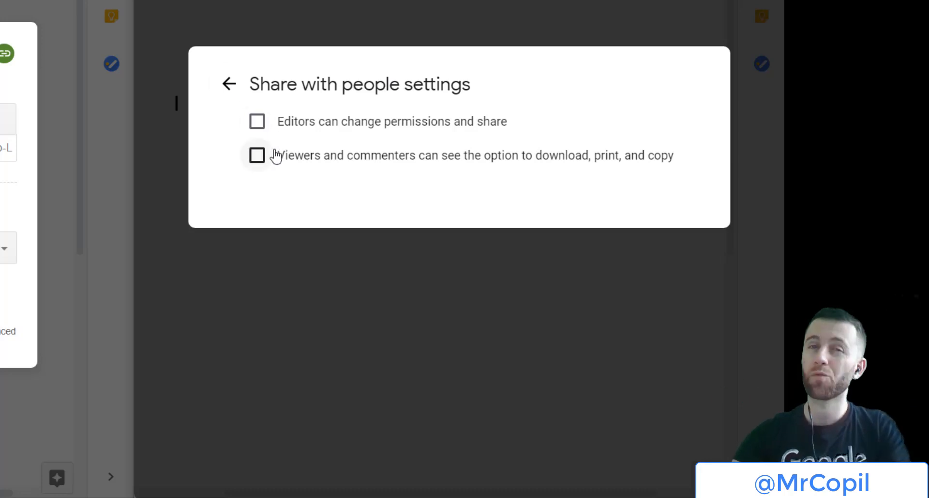
mouse_move(306, 157)
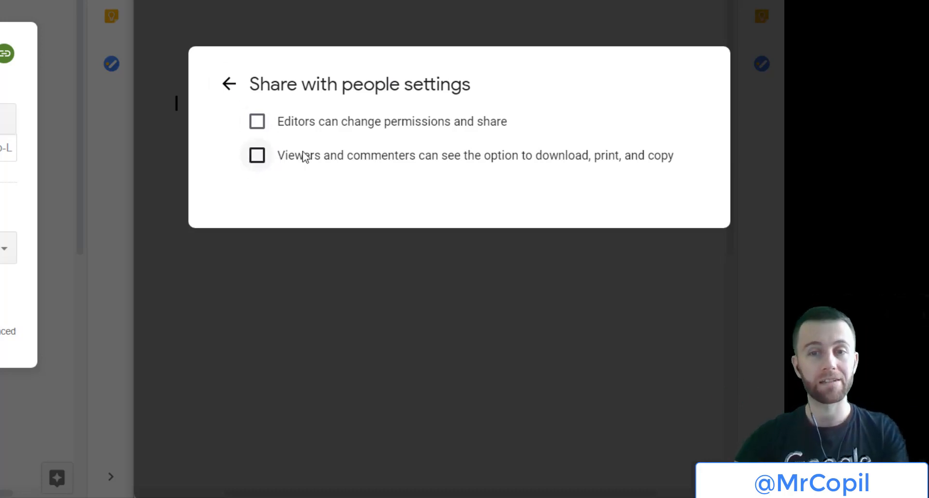
mouse_move(333, 177)
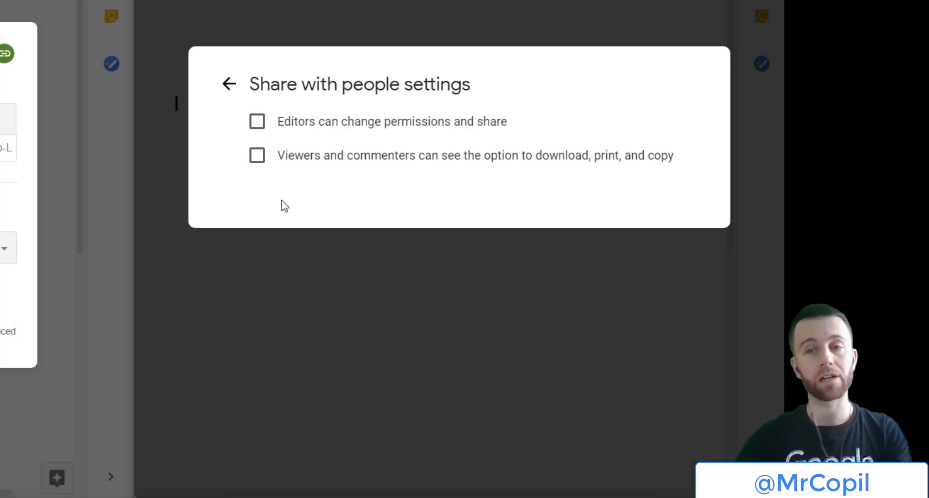
mouse_move(209, 73)
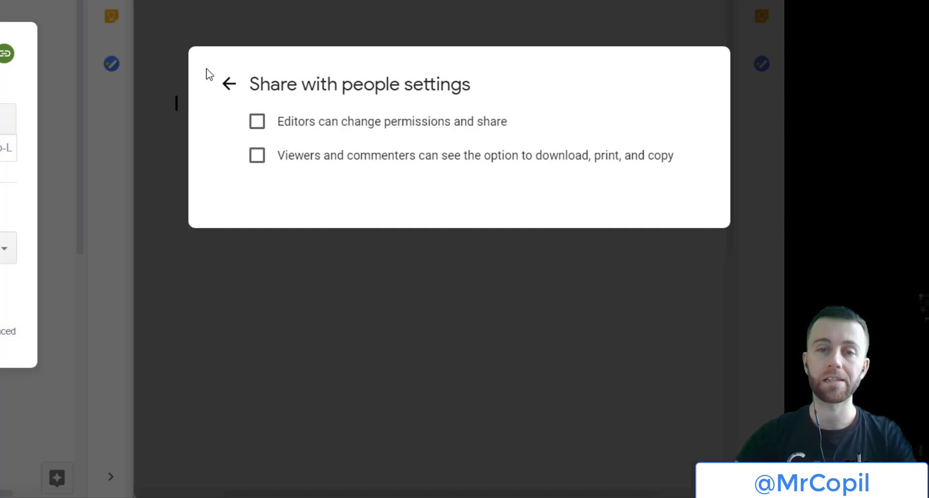
mouse_move(229, 83)
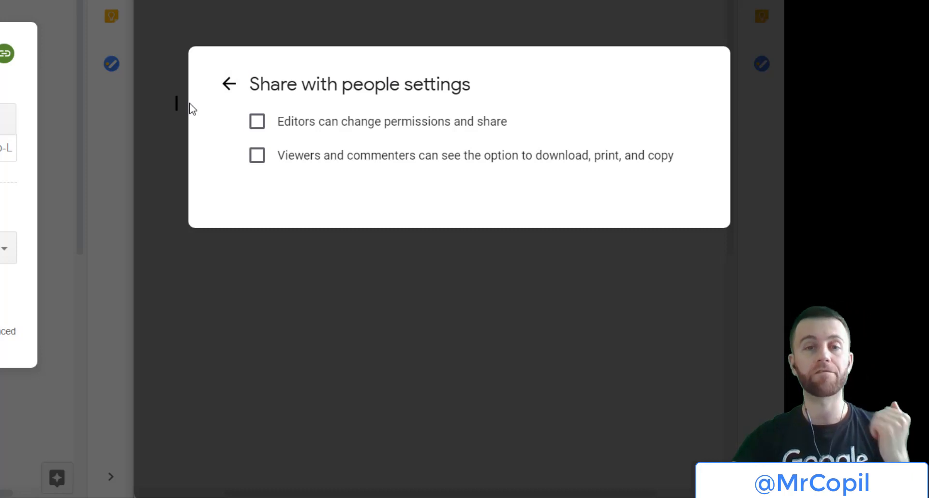
mouse_move(326, 167)
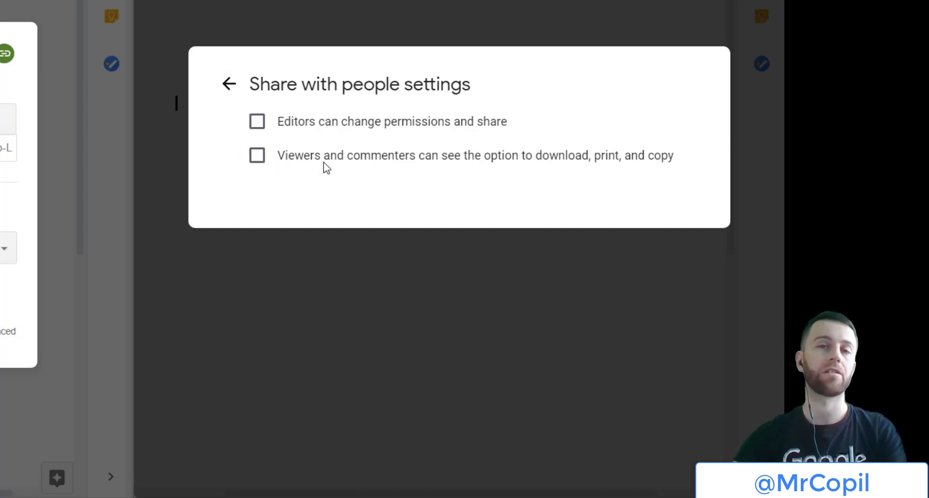
mouse_move(229, 84)
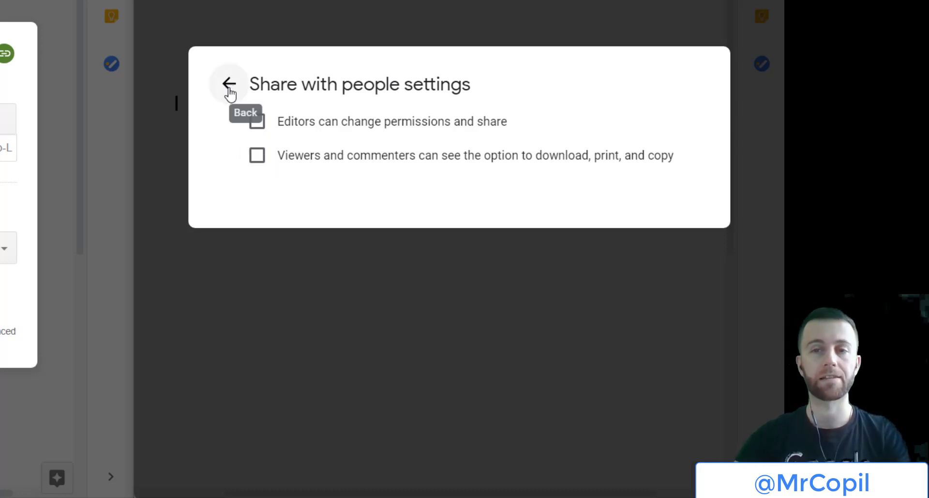
Step: Go back to the main people-and-groups sharing view
click(229, 84)
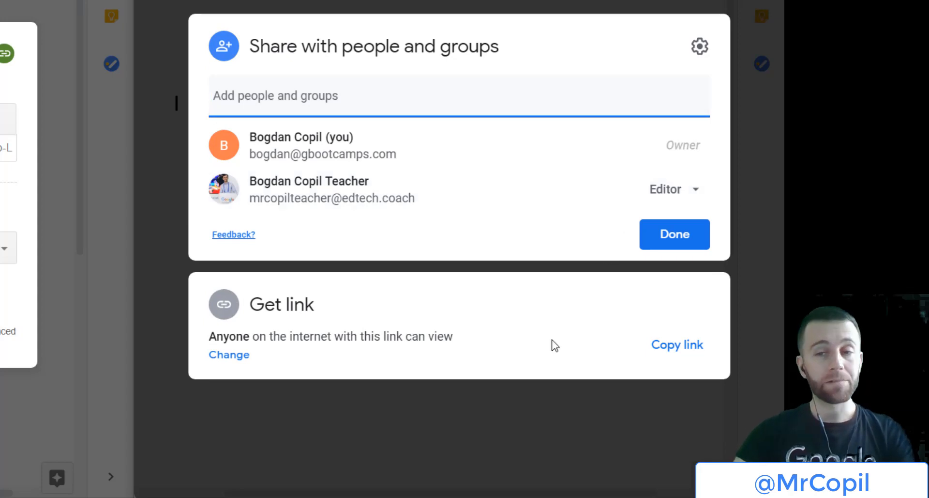
mouse_move(627, 303)
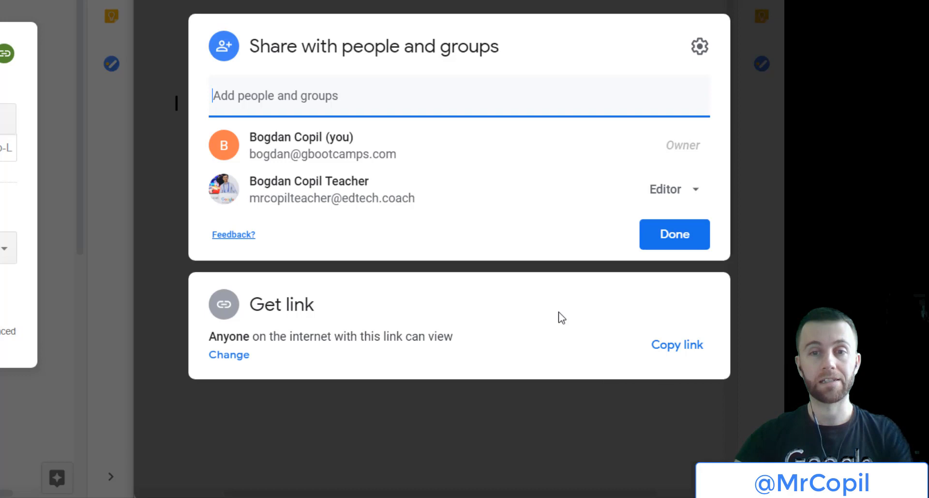
mouse_move(534, 220)
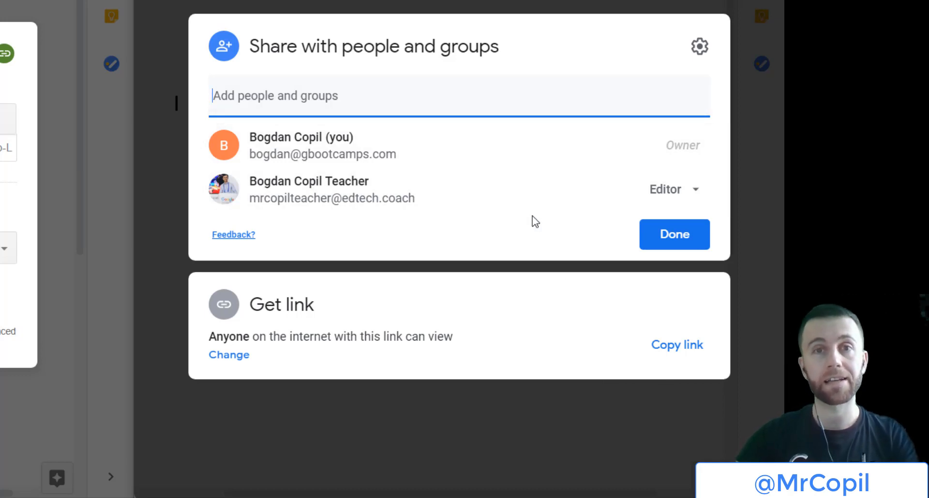
mouse_move(580, 347)
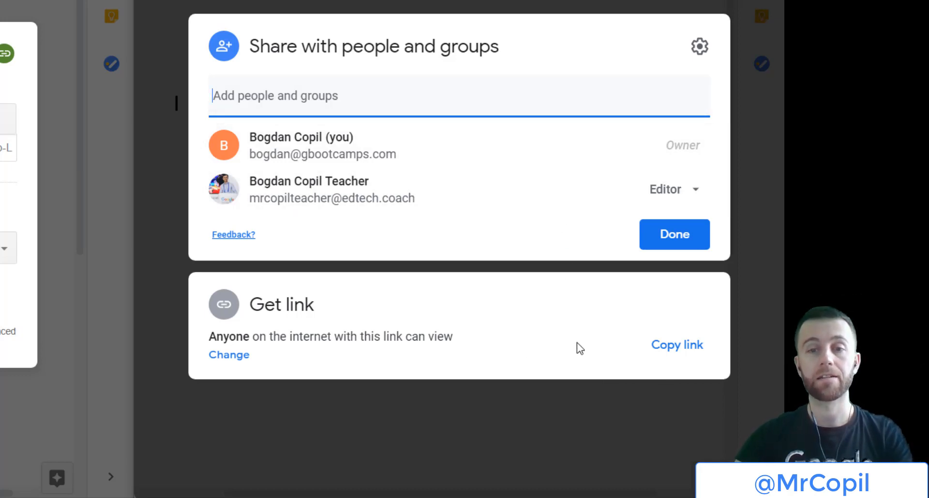
mouse_move(532, 362)
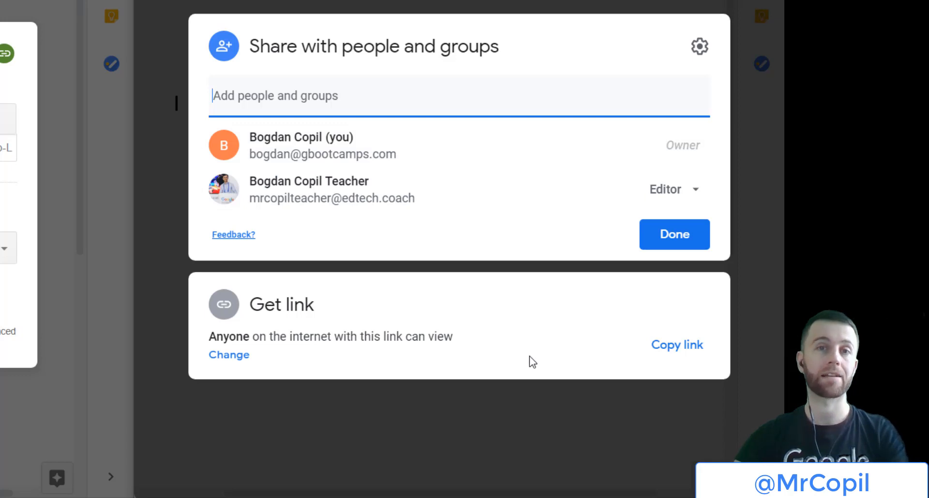
mouse_move(267, 332)
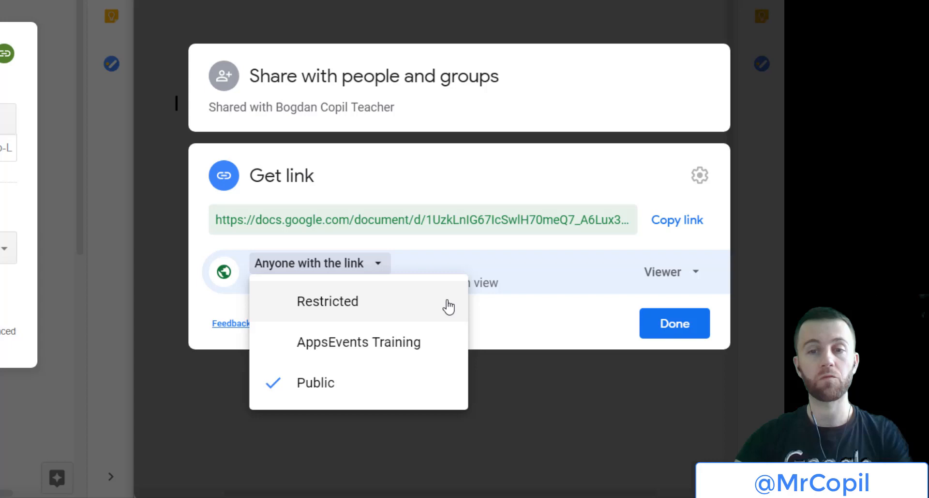
Step: Switch link access from Anyone with the link to AppsEvents Training
click(327, 301)
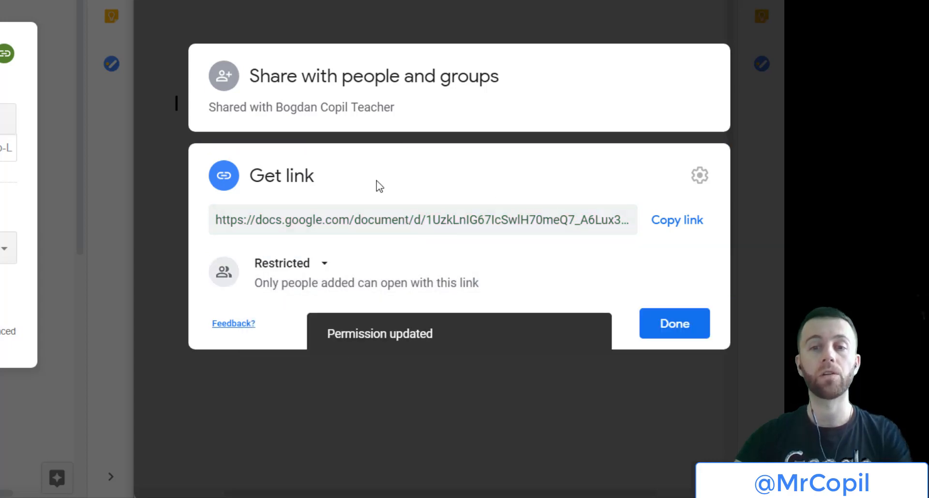
mouse_move(463, 242)
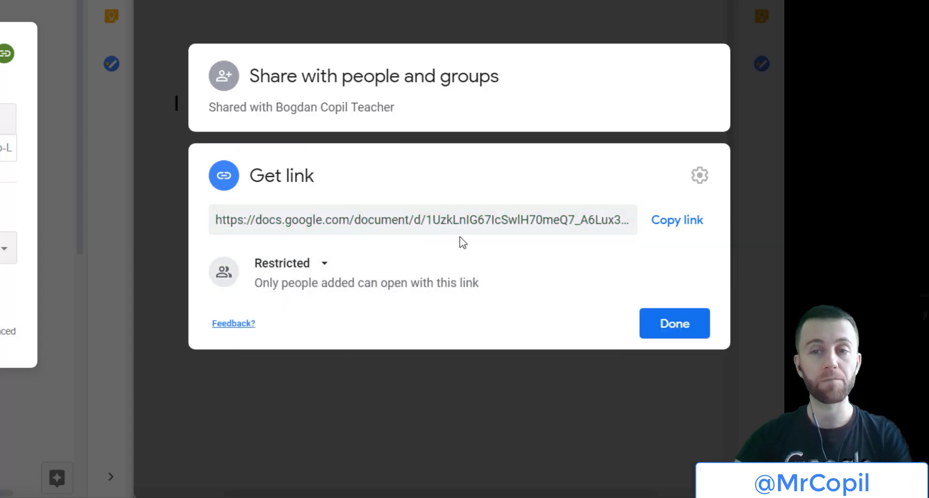
click(674, 323)
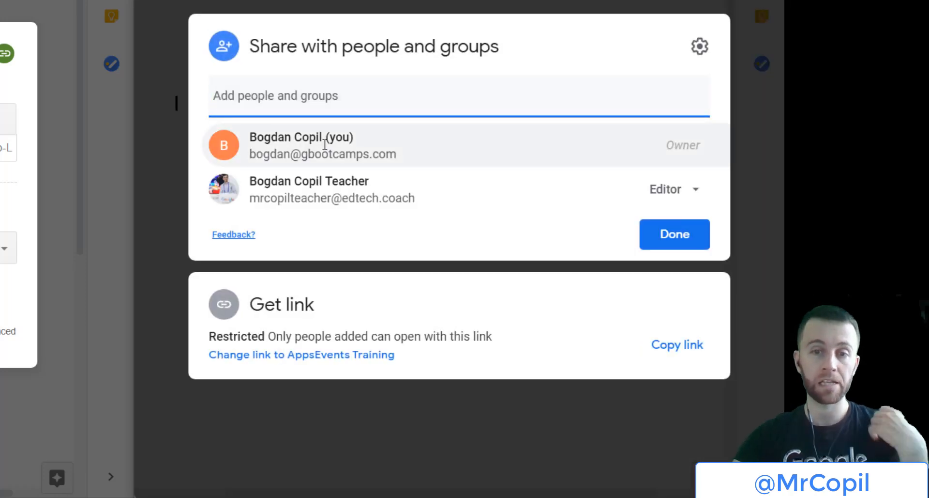
mouse_move(351, 365)
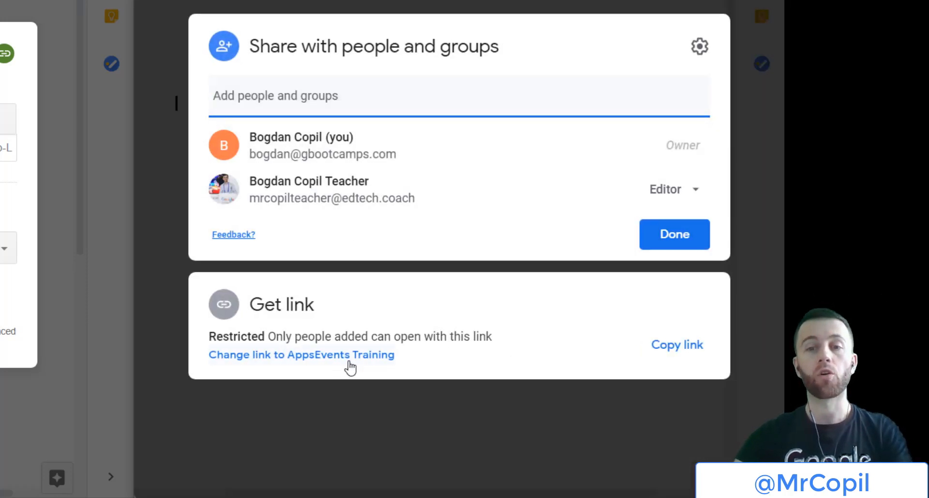
click(301, 355)
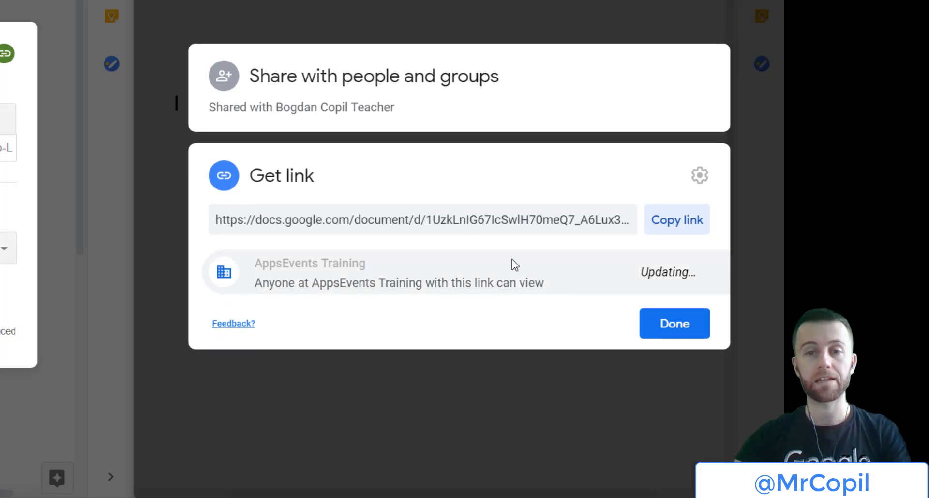
Step: Confirm AppsEvents Training as the link audience with Viewer role
click(310, 263)
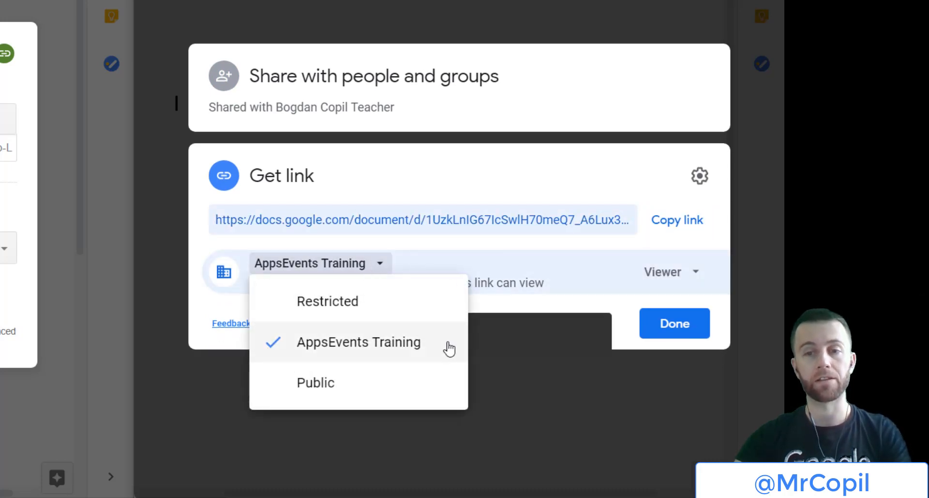
click(358, 341)
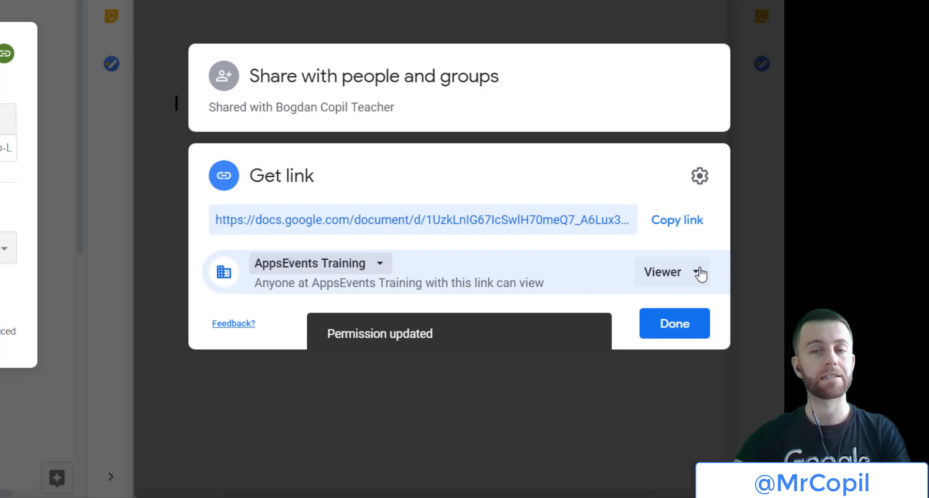
click(671, 272)
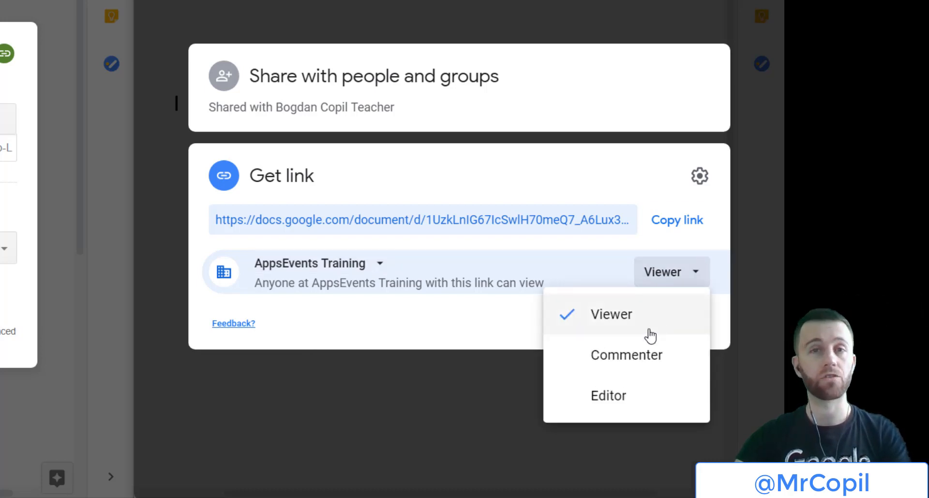
mouse_move(640, 338)
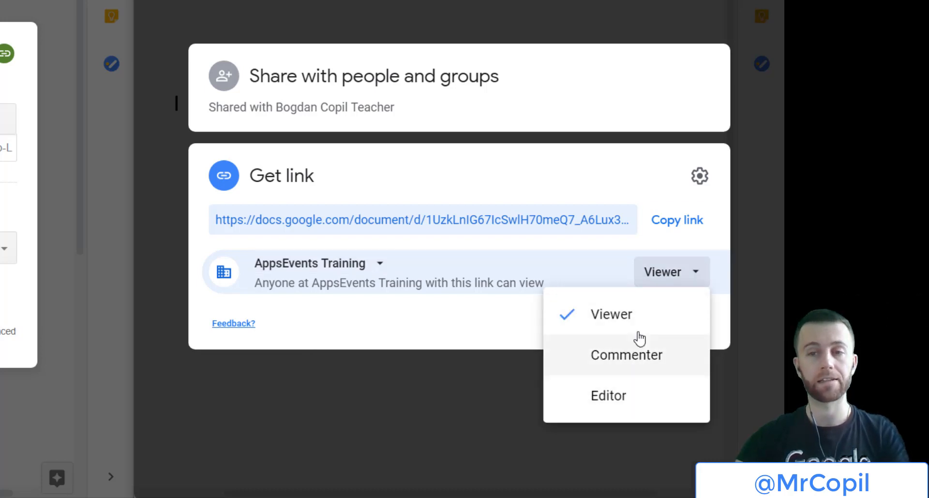
click(611, 314)
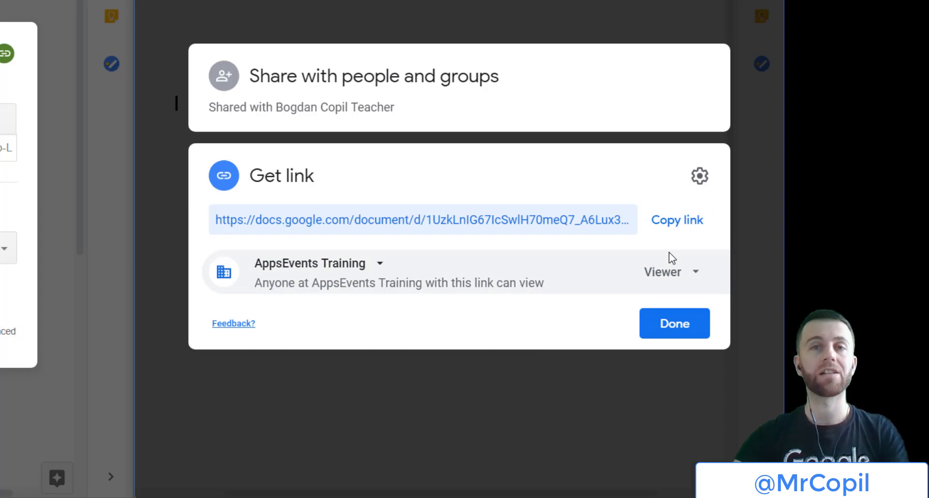
mouse_move(678, 206)
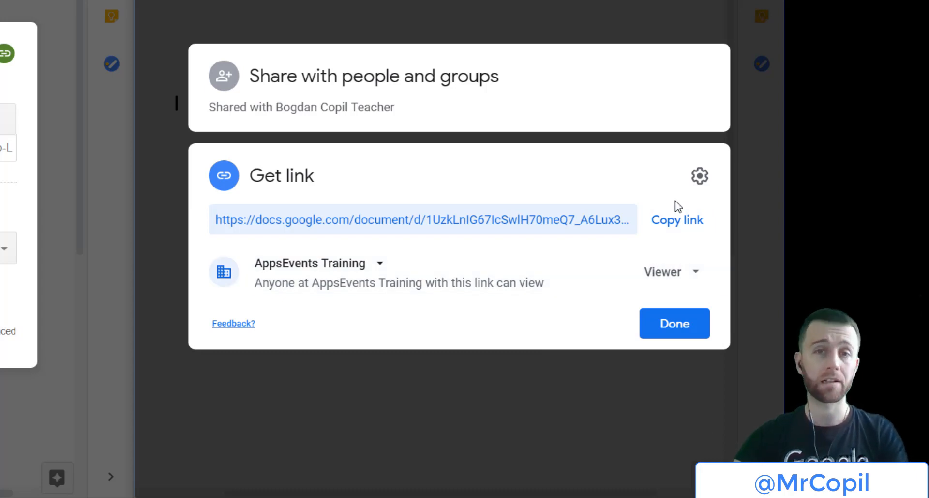
mouse_move(725, 172)
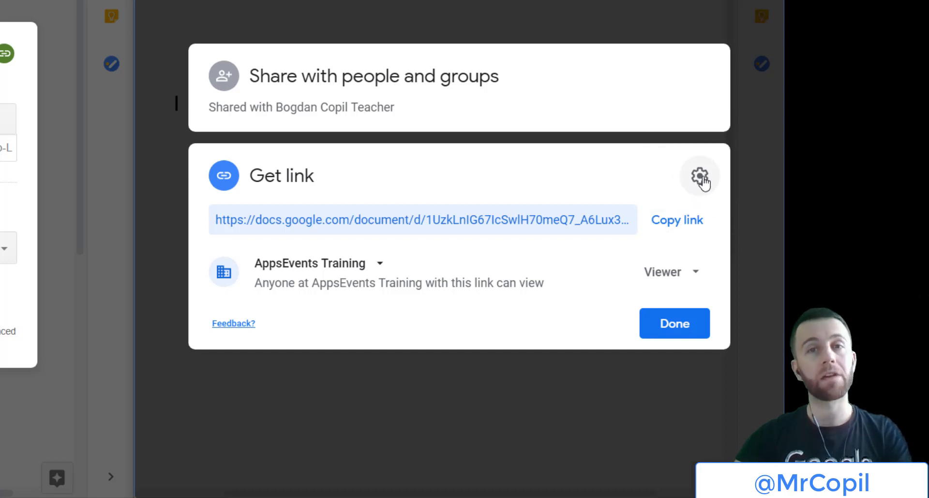
mouse_move(701, 175)
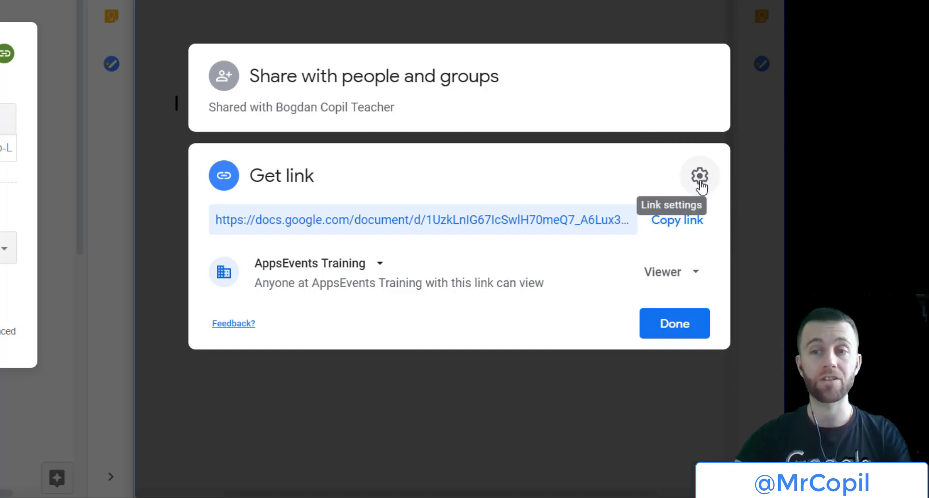
Step: Let people in AppsEvents Training search for this file
click(701, 174)
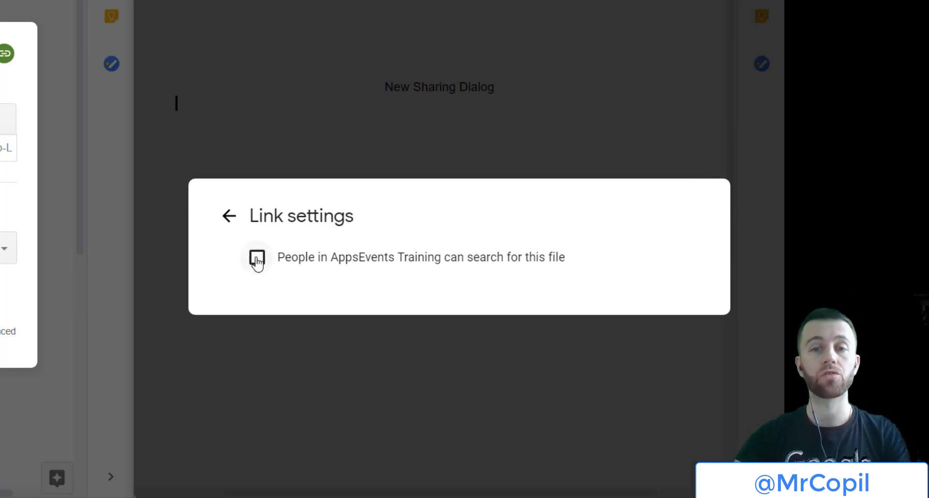
click(256, 257)
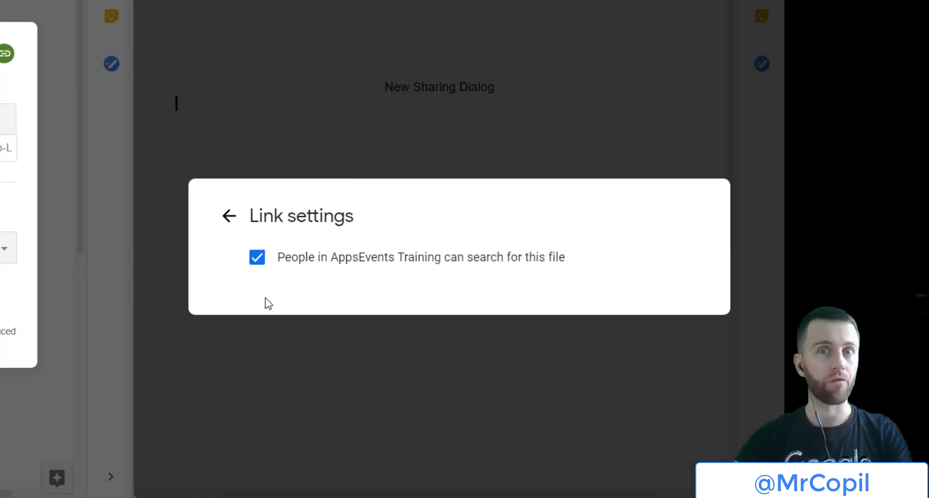
click(229, 215)
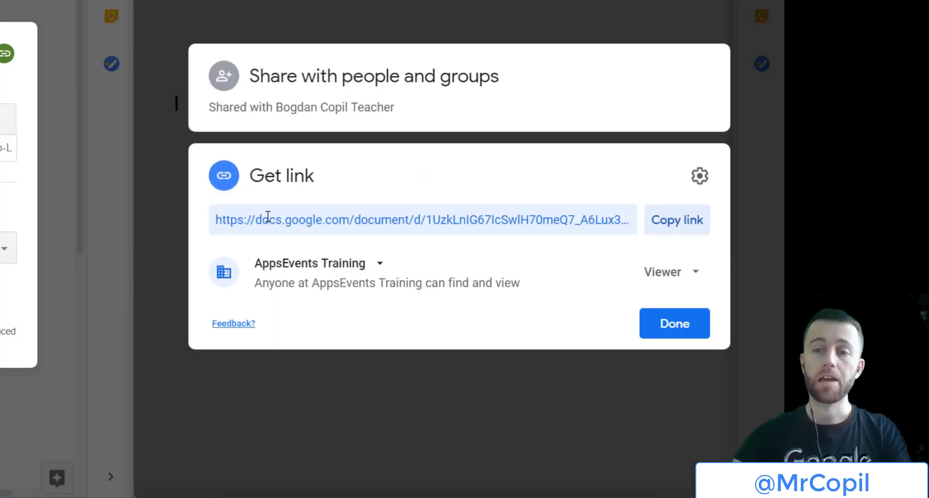
click(674, 324)
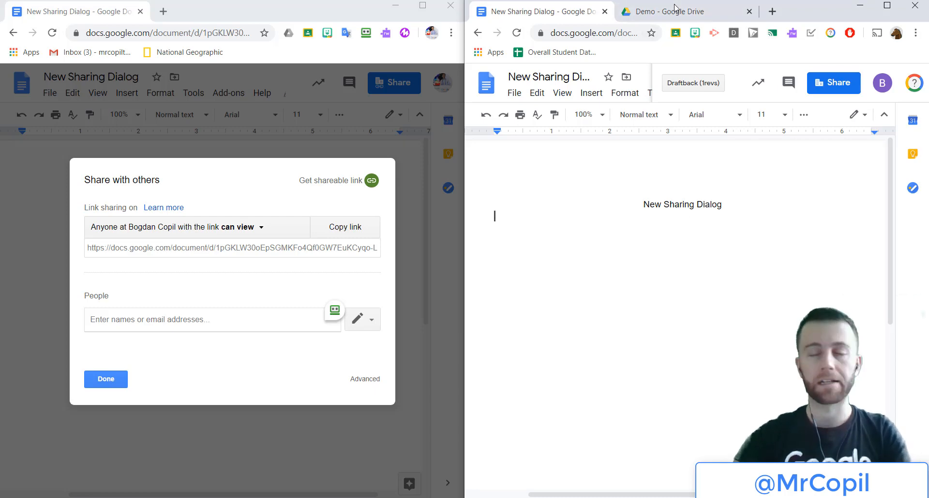
Step: In the Demo Drive folder, open sharing for the New Sharing Dialog file
click(666, 11)
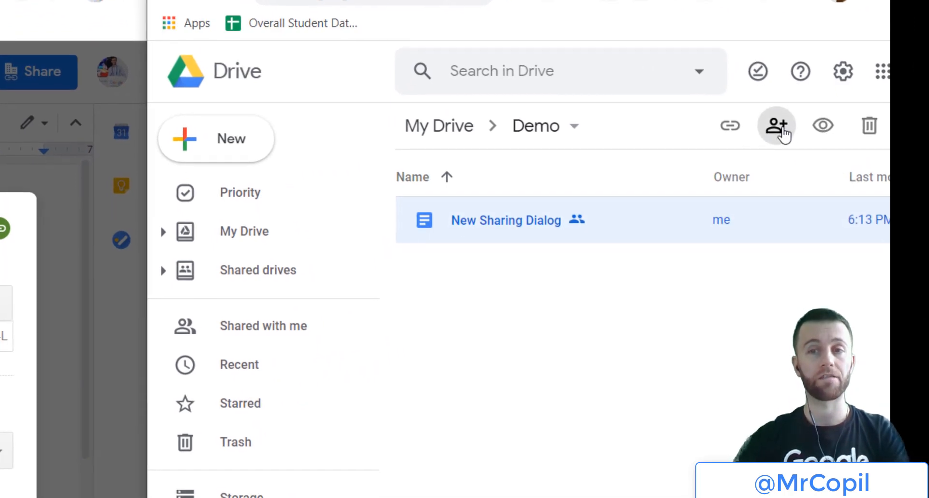
click(777, 124)
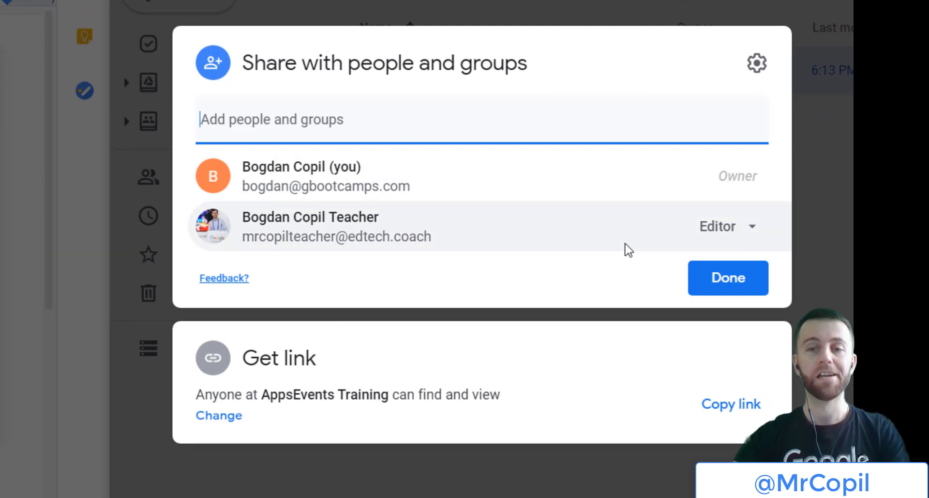
mouse_move(639, 230)
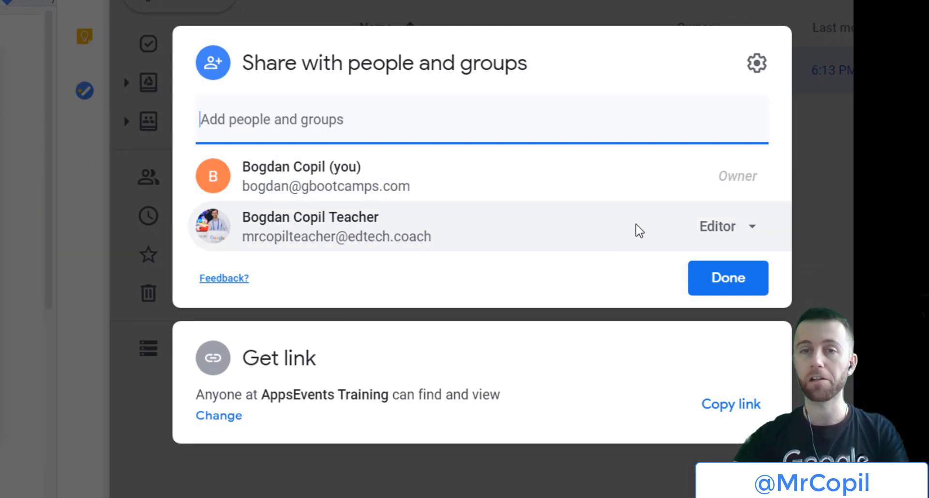